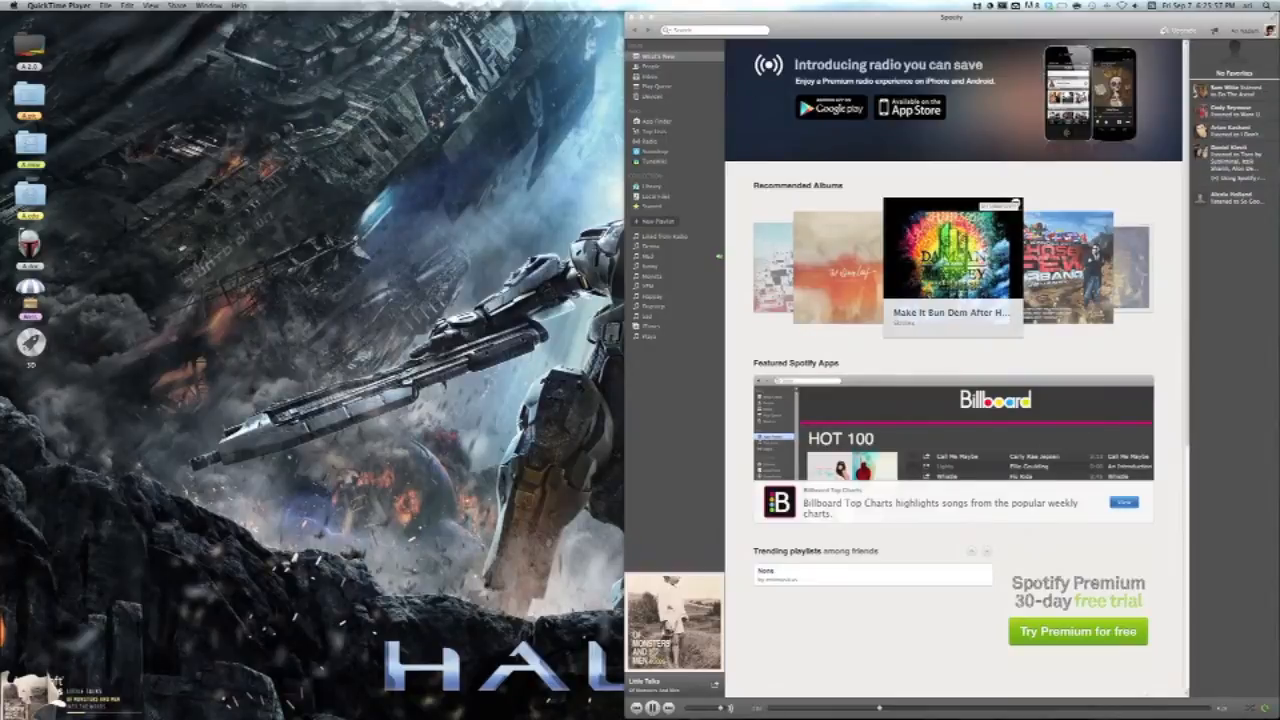
- Show Bowtie's menu-bar options with Spotify selected as the music source
left_click(983, 14)
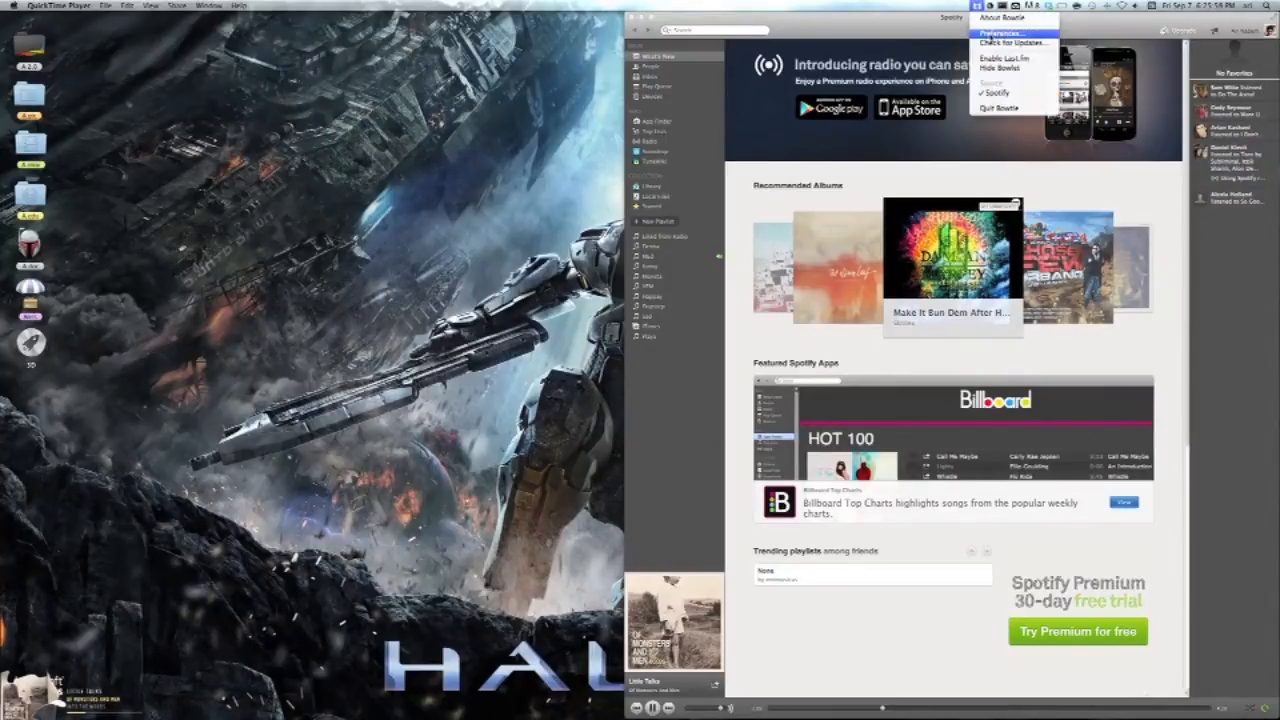
- Open Bowtie Preferences and switch between its settings tabs
left_click(1010, 36)
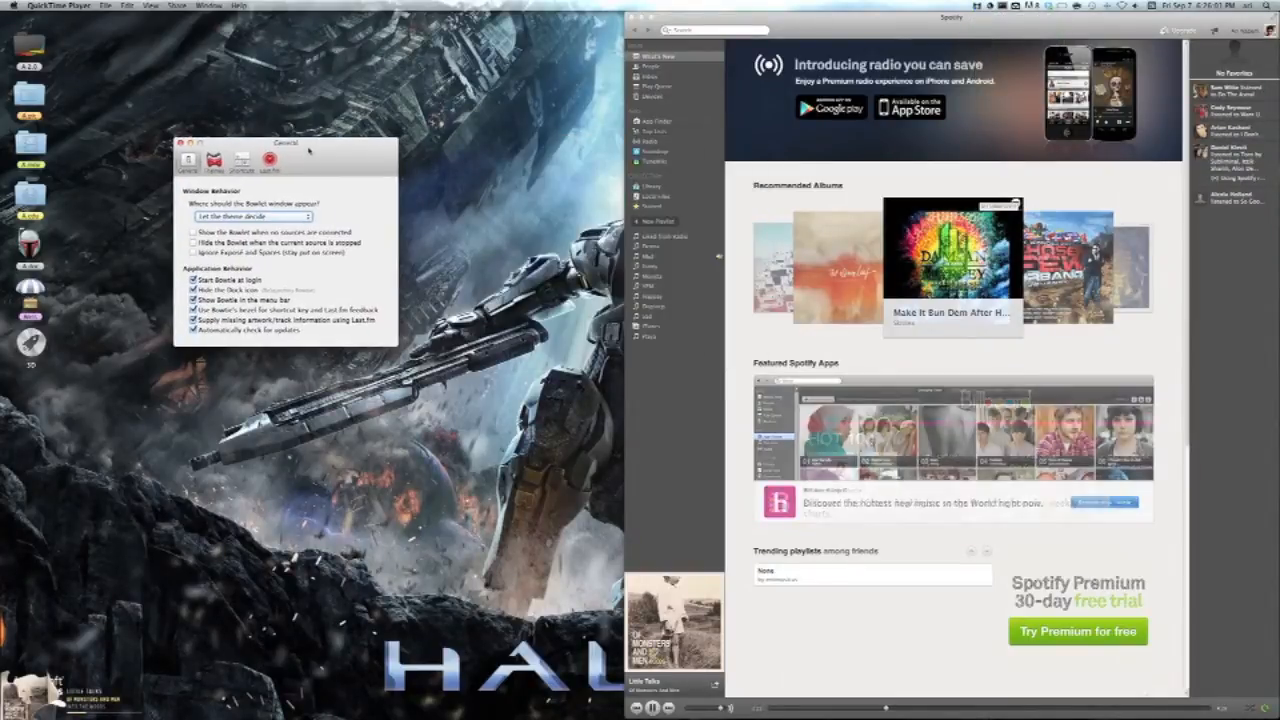
left_click(210, 164)
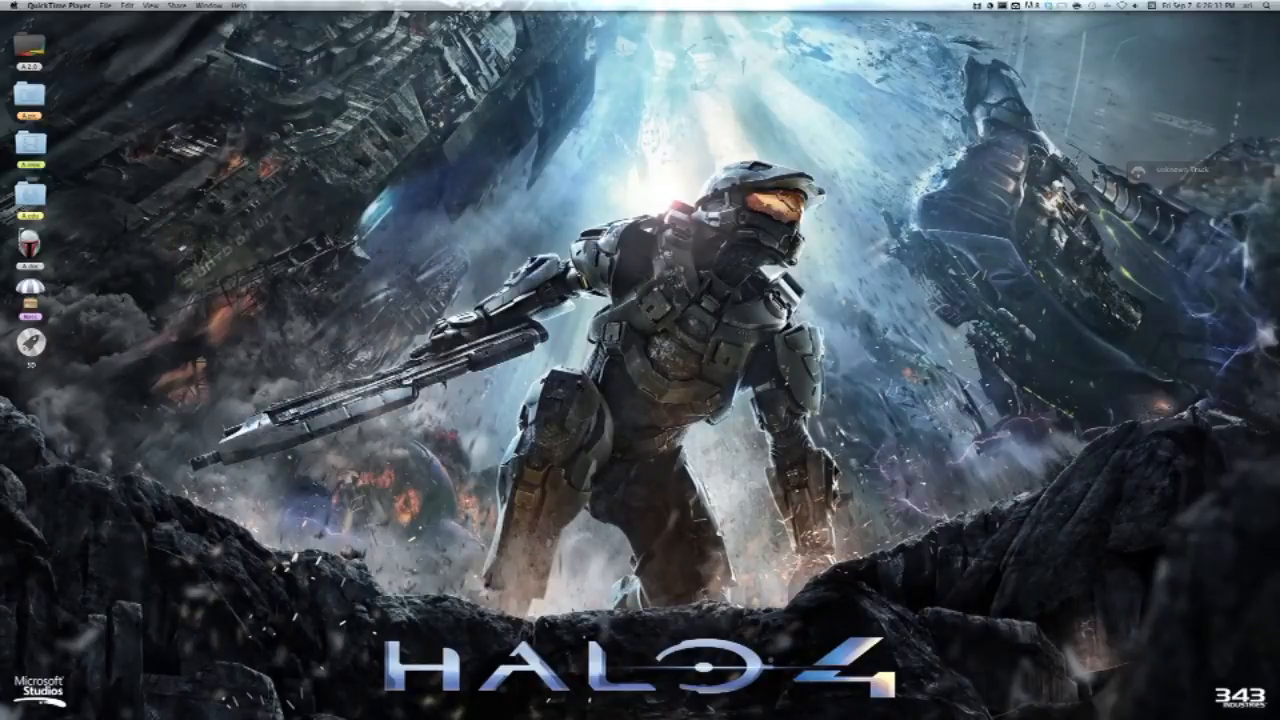
mouse_move(700, 650)
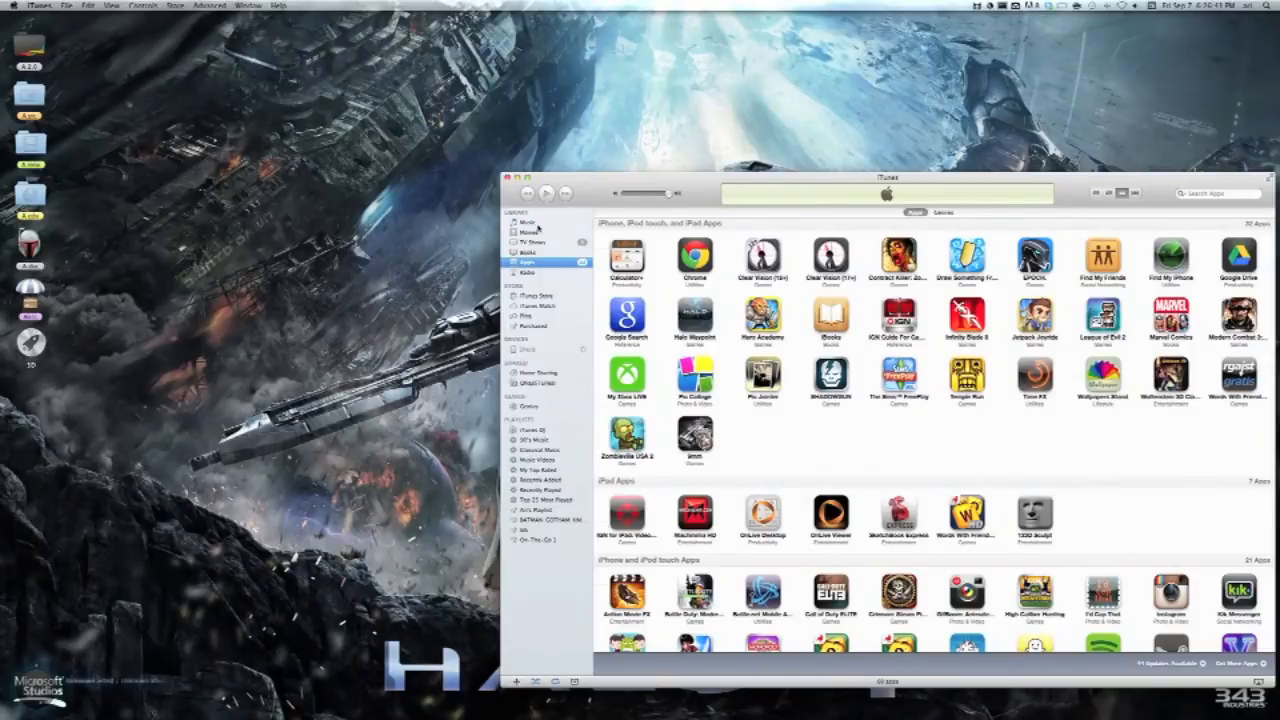
- Show the iTunes music library and play 'Ask Back Home (feat. Neon Hitch)'
left_click(529, 222)
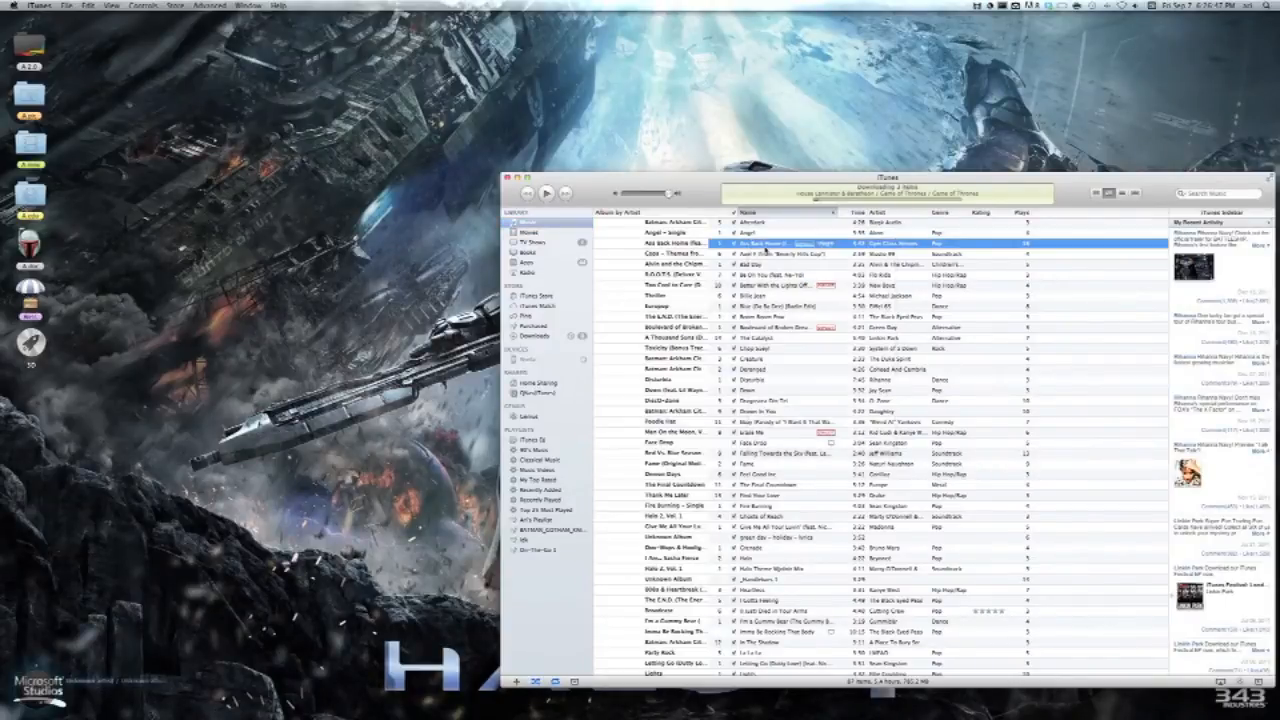
left_click(561, 191)
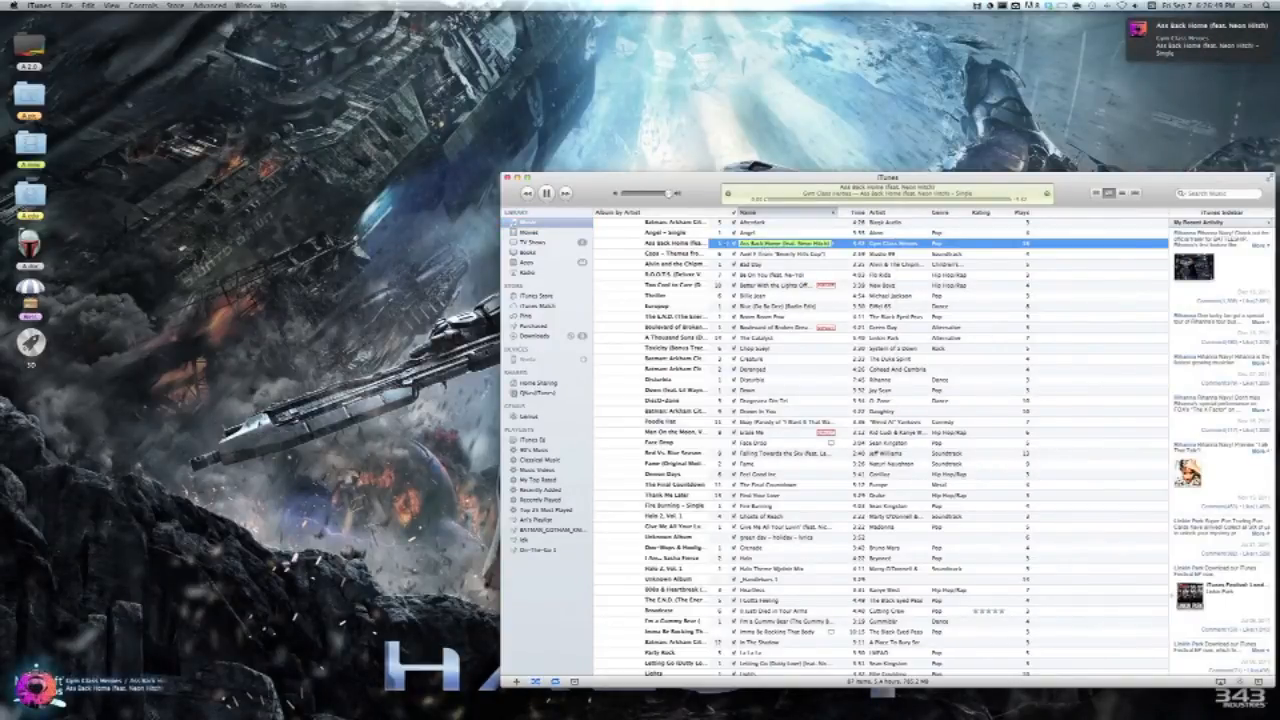